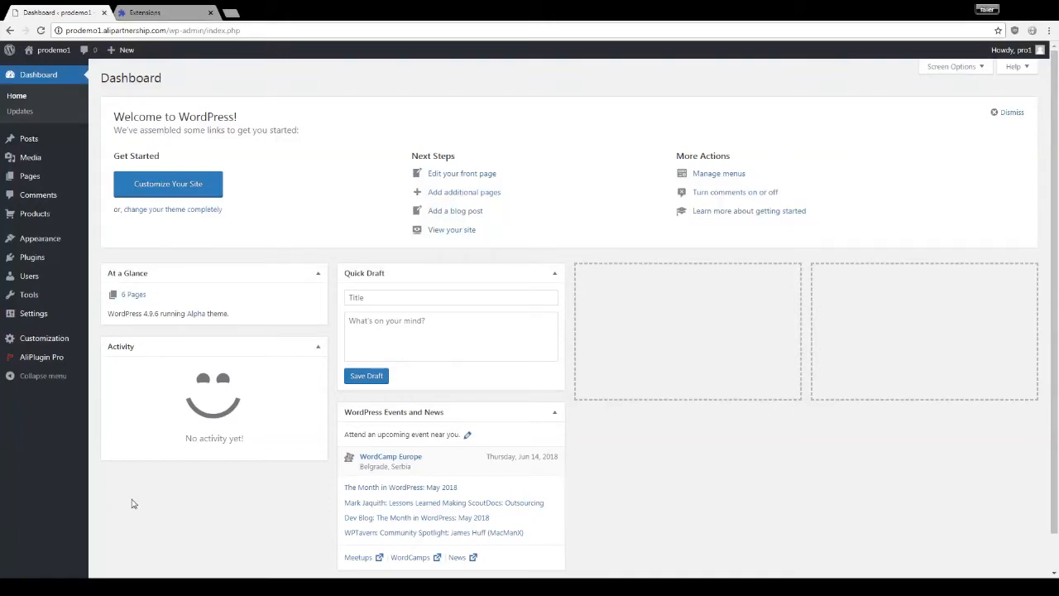
pyautogui.moveTo(42, 356)
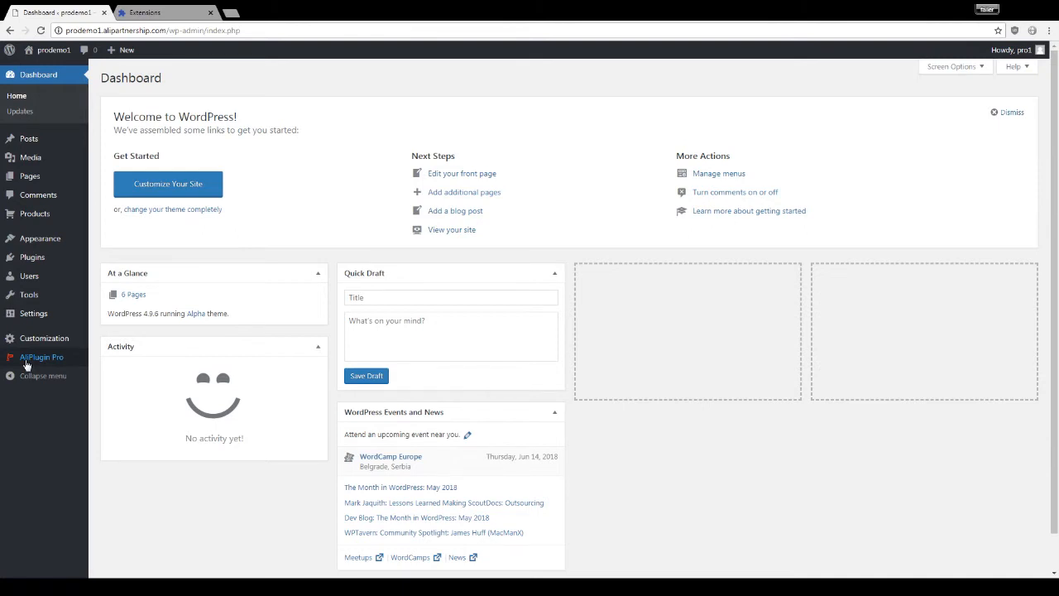
# Go to AliPlugin Pro's Import products > Selective import page in the WordPress admin
pyautogui.click(43, 356)
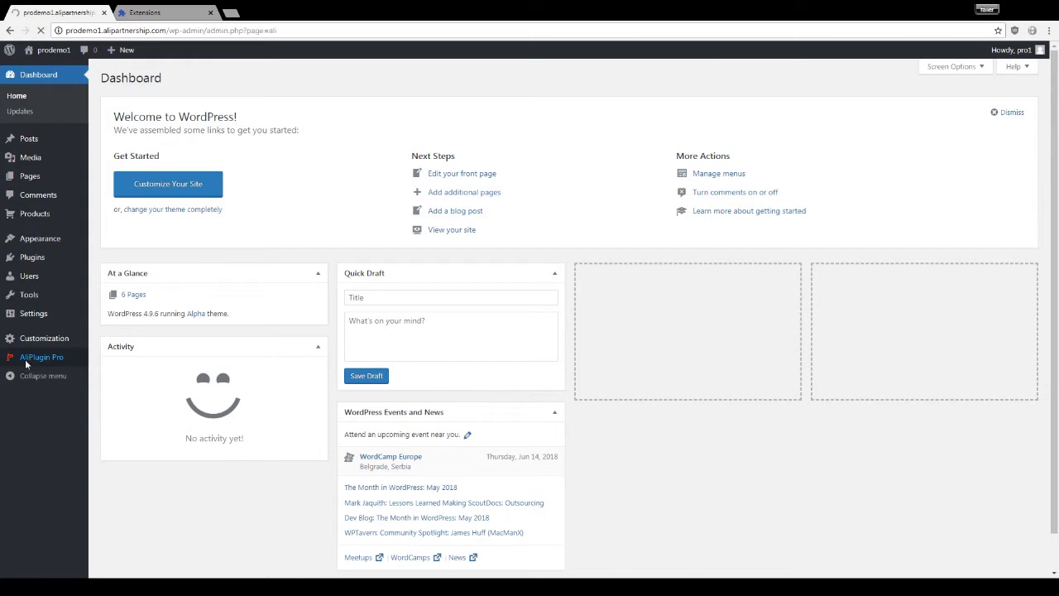
pyautogui.click(42, 356)
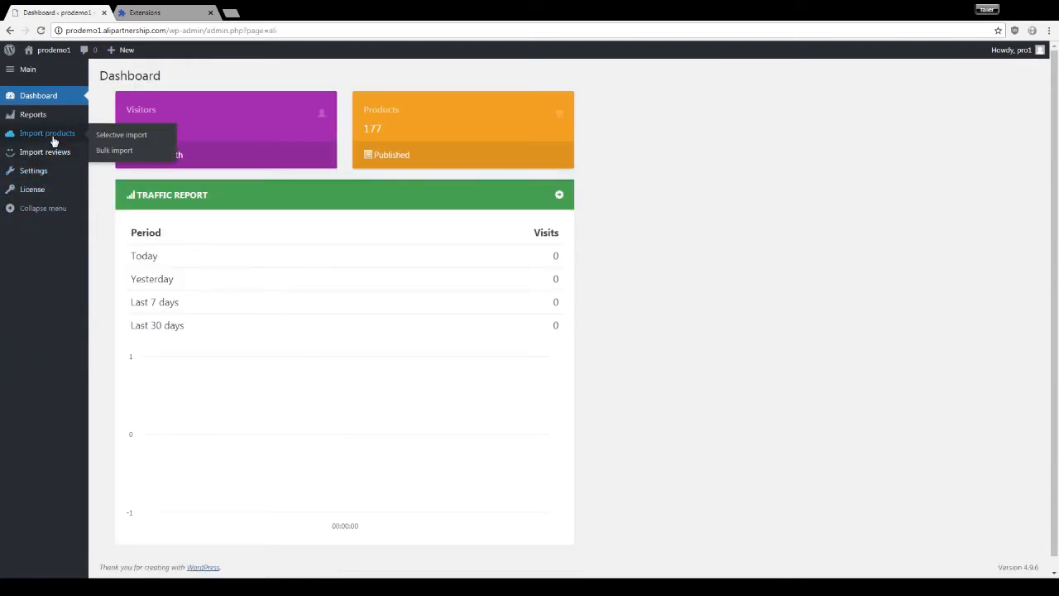
pyautogui.click(121, 134)
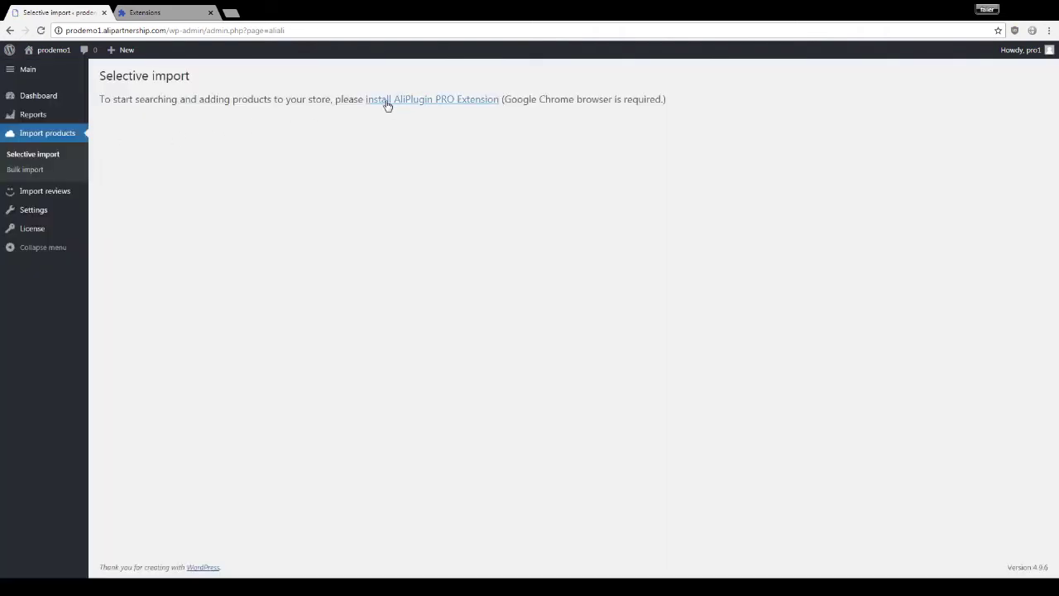
# Install the Aliplugin Pro extension from its Chrome Web Store listing and confirm adding it
pyautogui.click(432, 100)
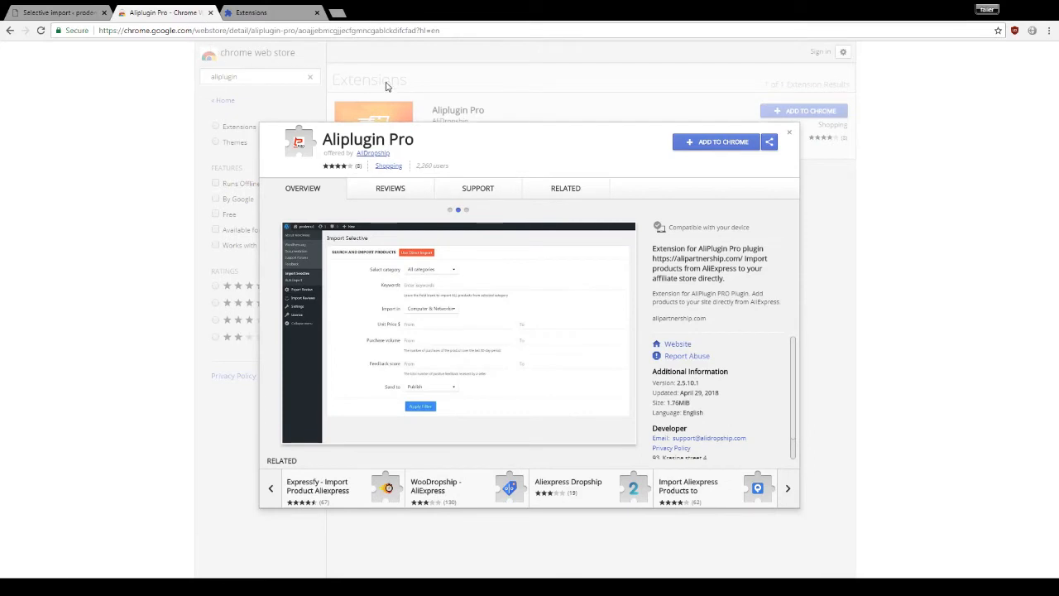
pyautogui.moveTo(717, 142)
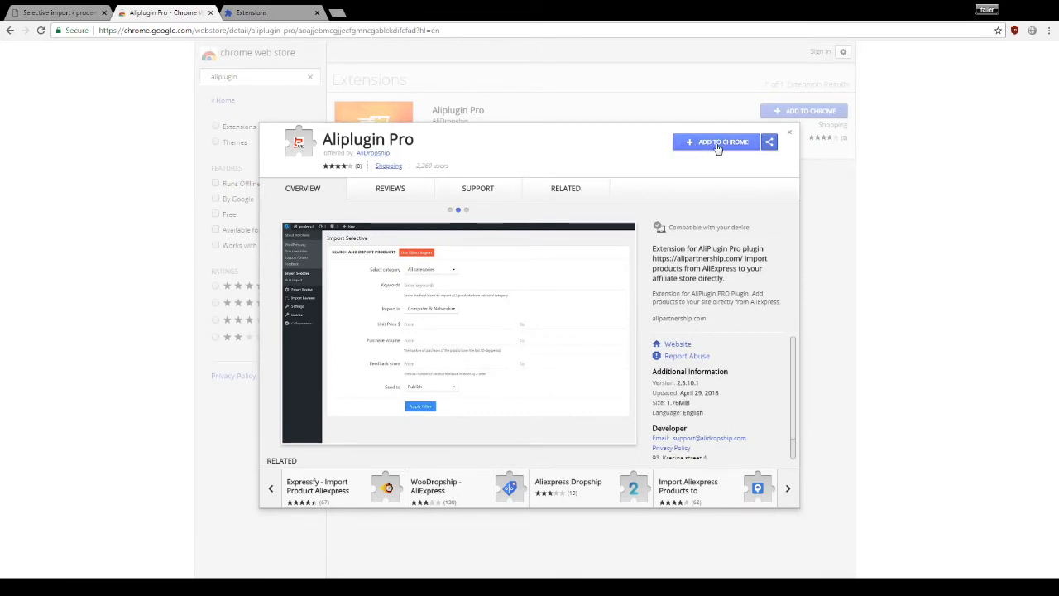
pyautogui.click(715, 141)
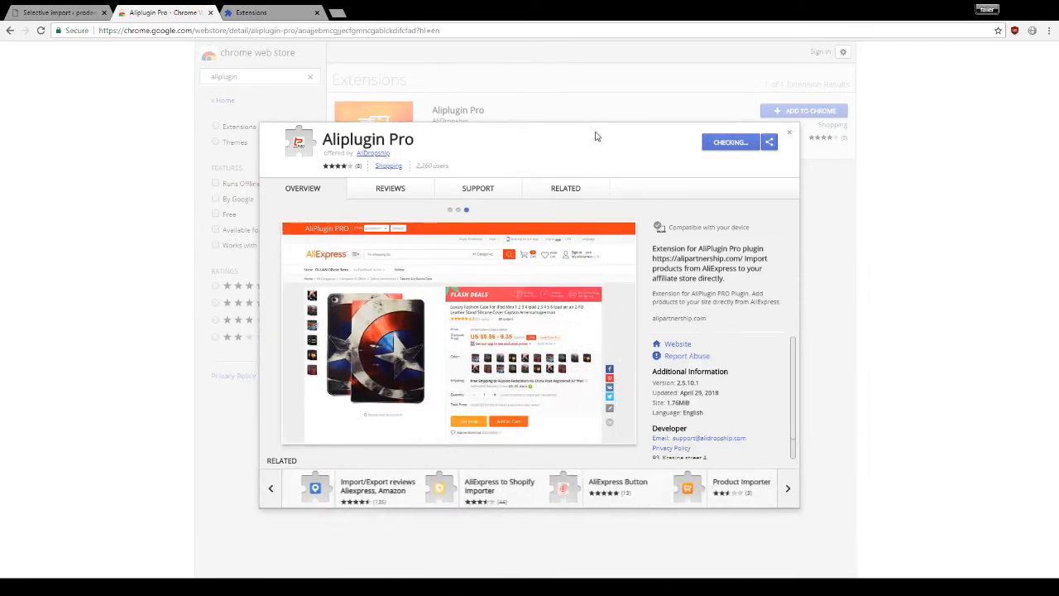
pyautogui.click(565, 187)
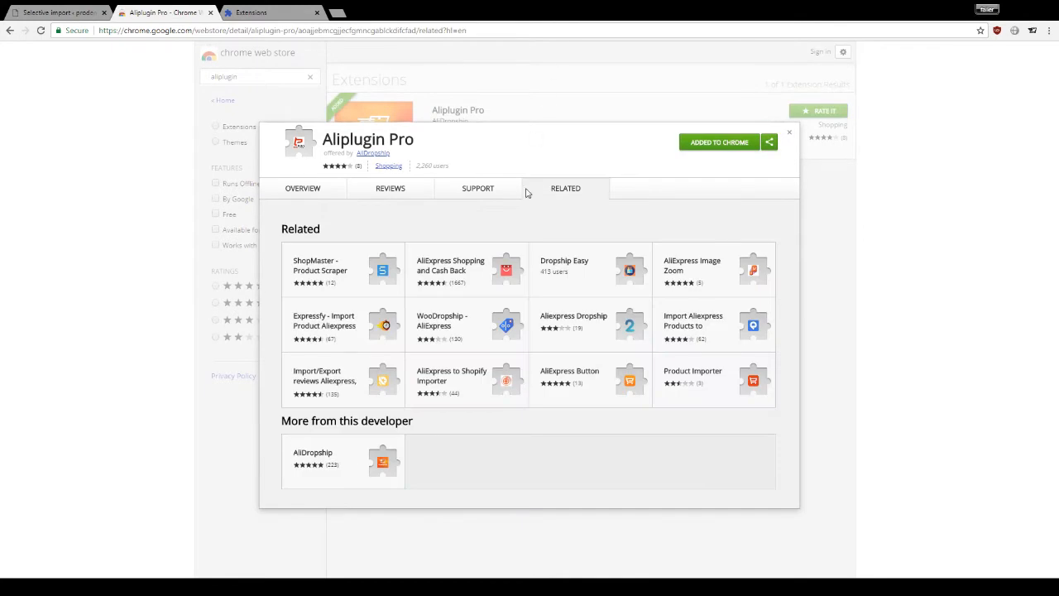
pyautogui.moveTo(1016, 62)
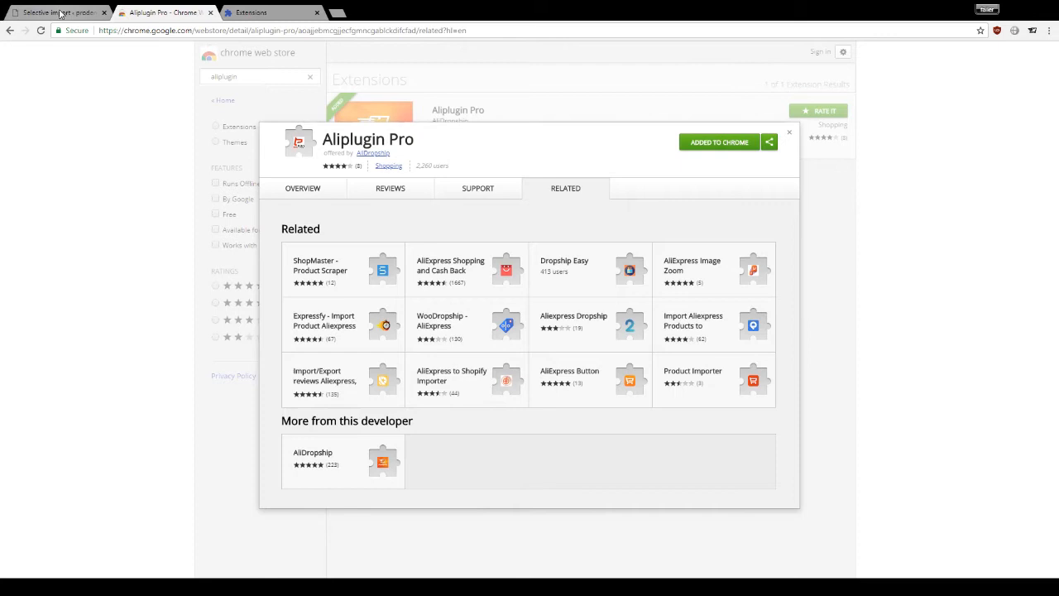
# Return to Selective import and log the extension into the prodemo1 site
pyautogui.click(54, 13)
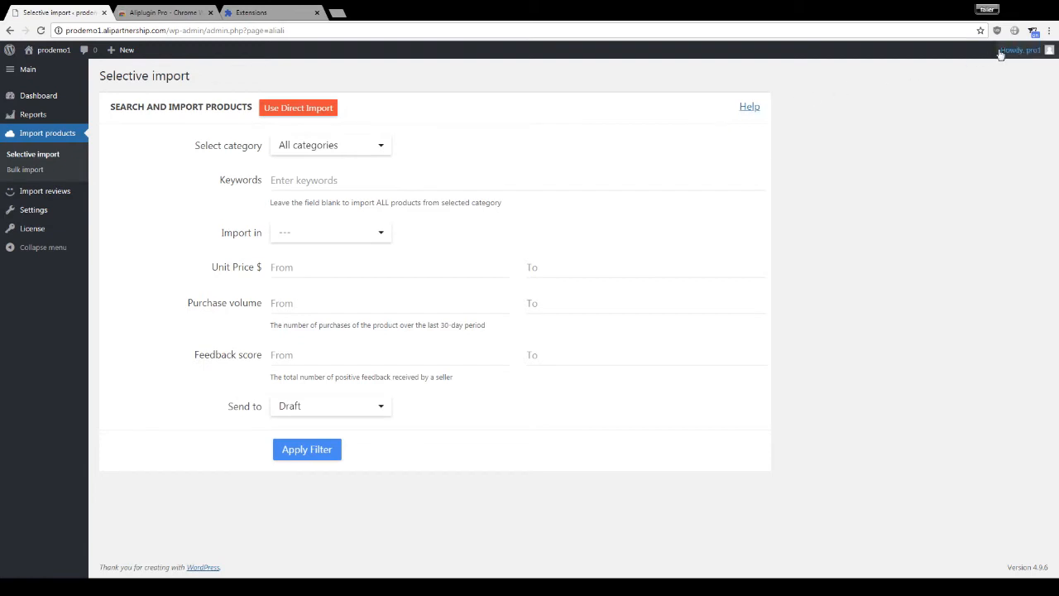
pyautogui.click(1034, 31)
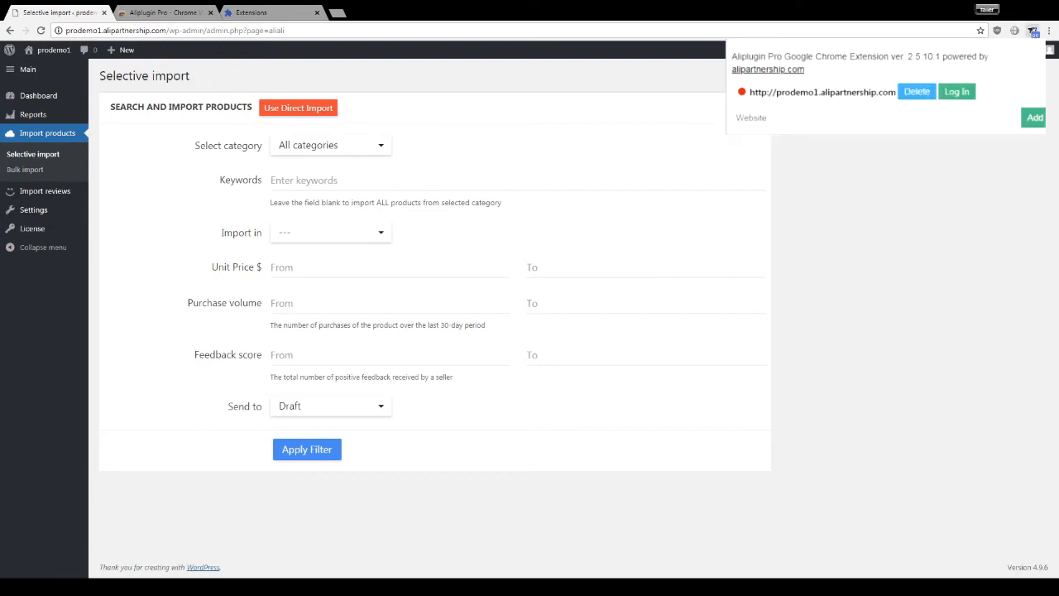
pyautogui.click(957, 91)
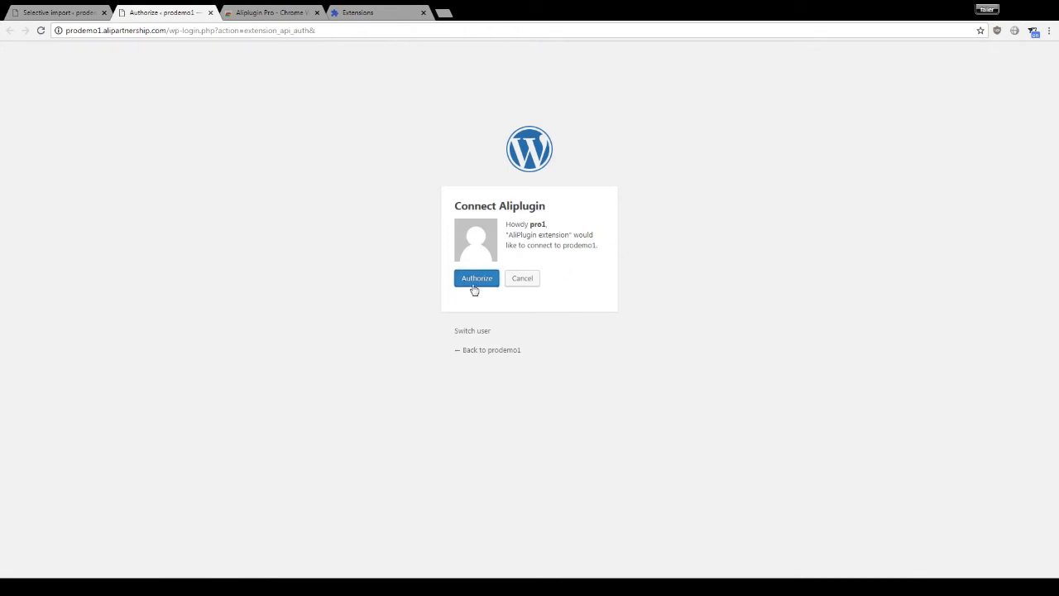
# Approve the Connect Aliplugin request for prodemo1 by clicking Authorize
pyautogui.click(476, 277)
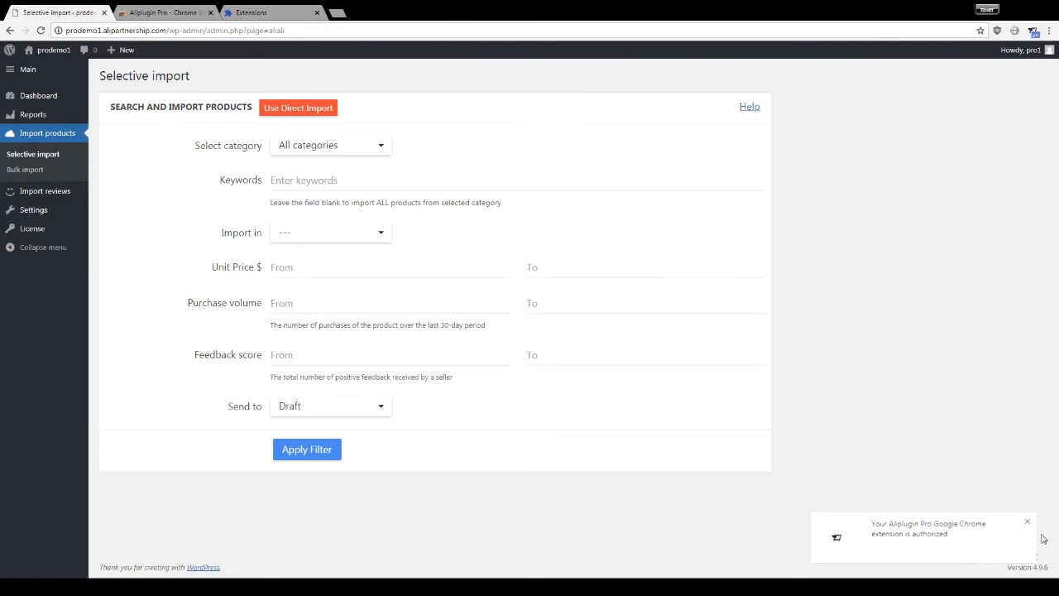
pyautogui.moveTo(1040, 542)
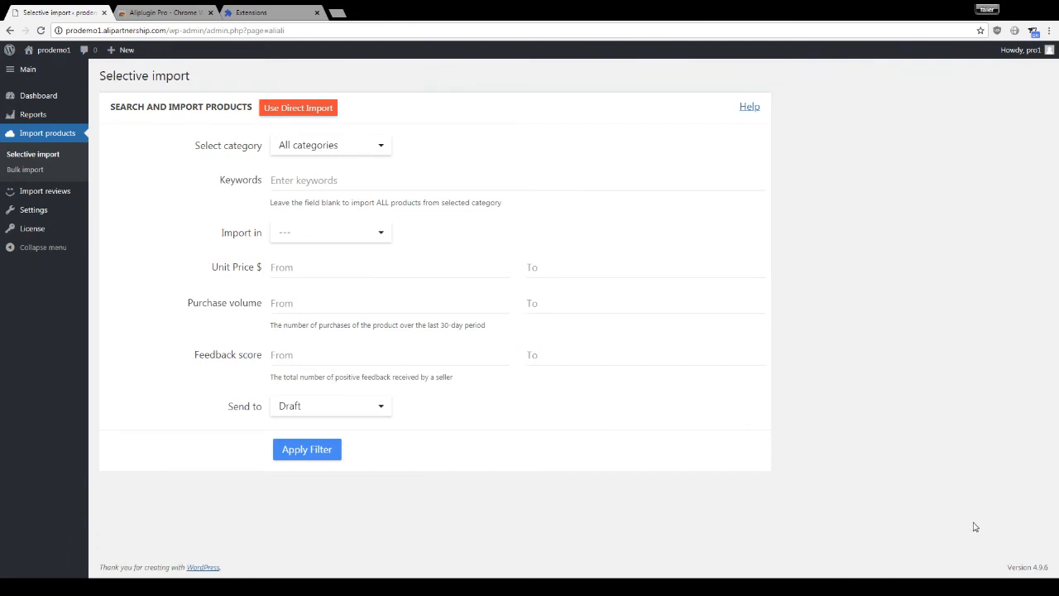
pyautogui.moveTo(407, 184)
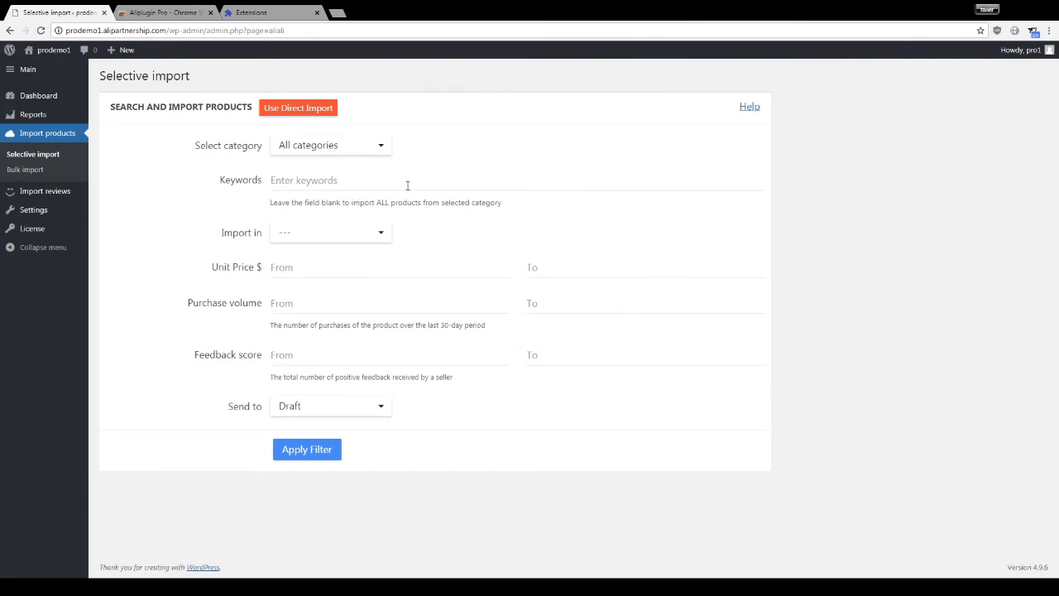
pyautogui.moveTo(296, 110)
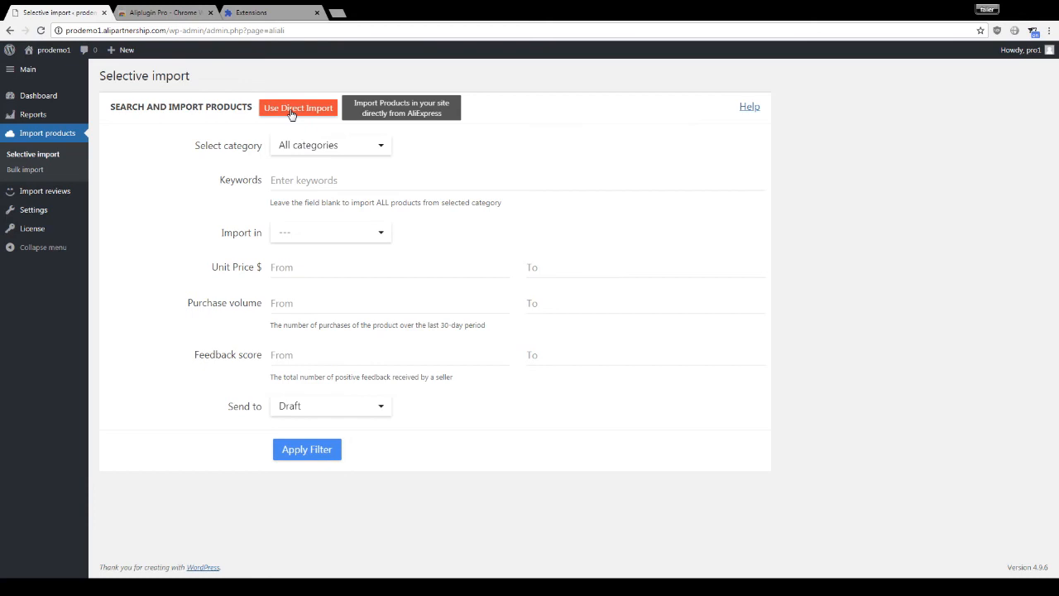
# Use Direct Import on the hoodies category and confirm toolbar shipping stays ePacket
pyautogui.click(298, 108)
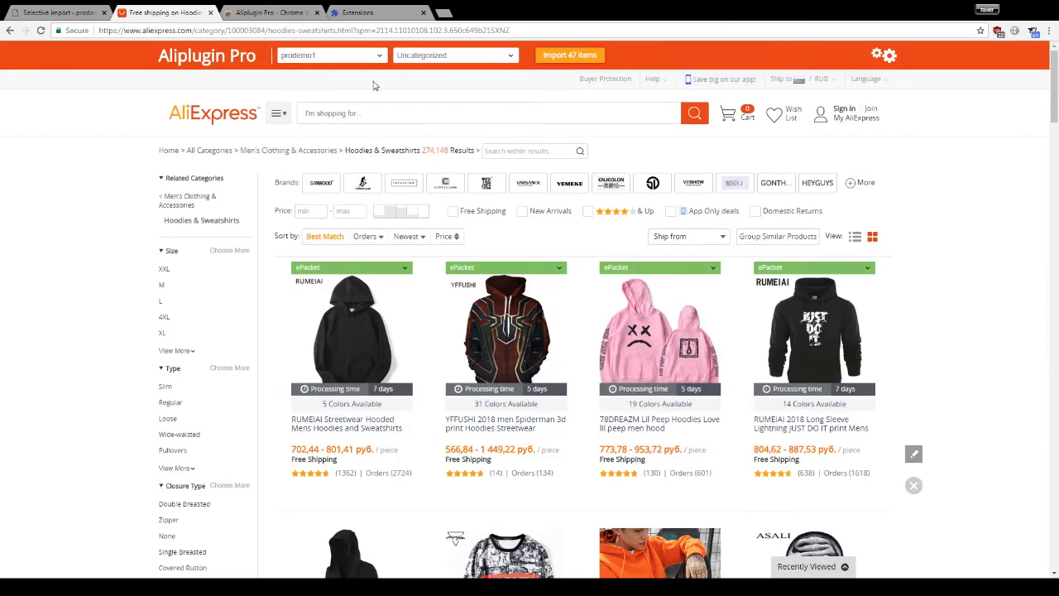
pyautogui.click(885, 55)
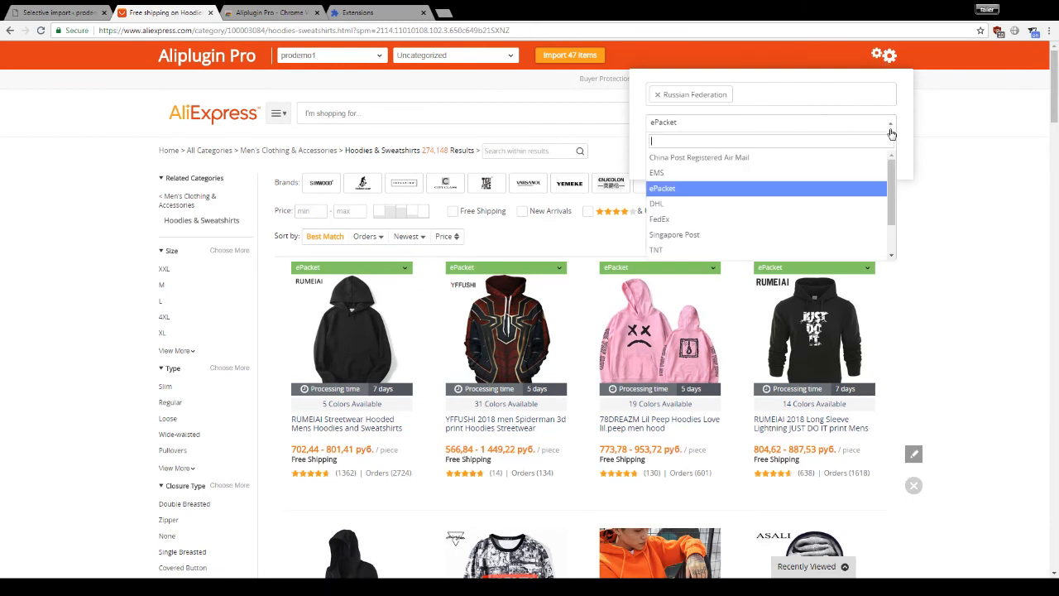
pyautogui.click(663, 189)
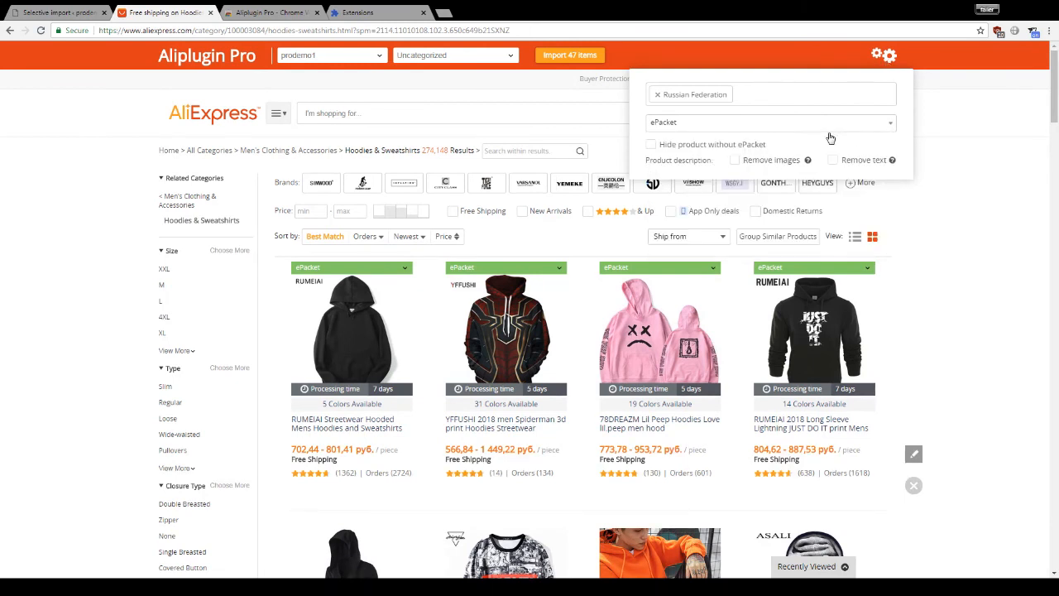
pyautogui.click(885, 55)
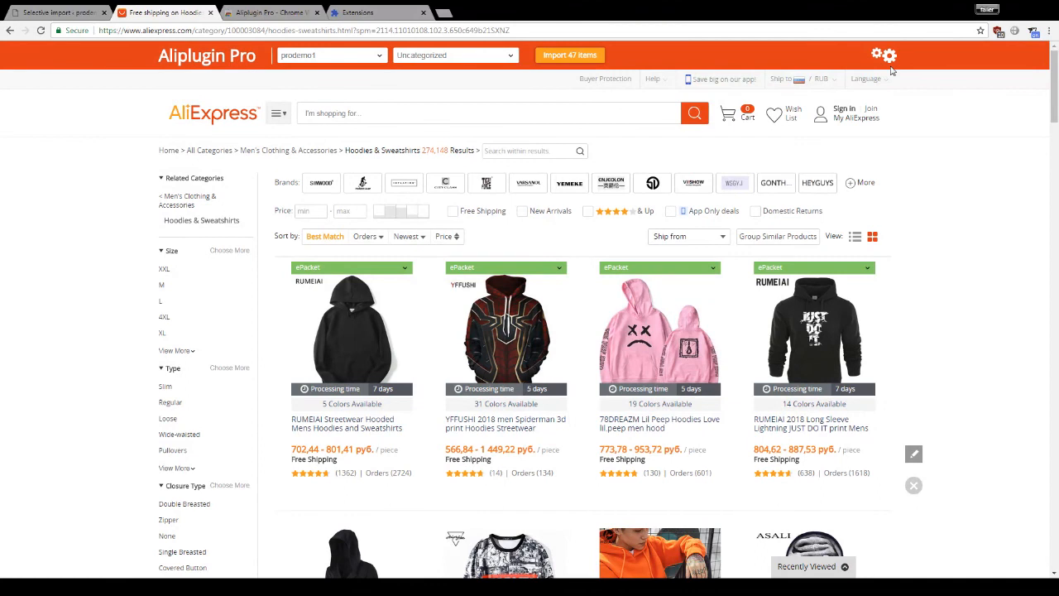
pyautogui.moveTo(418, 463)
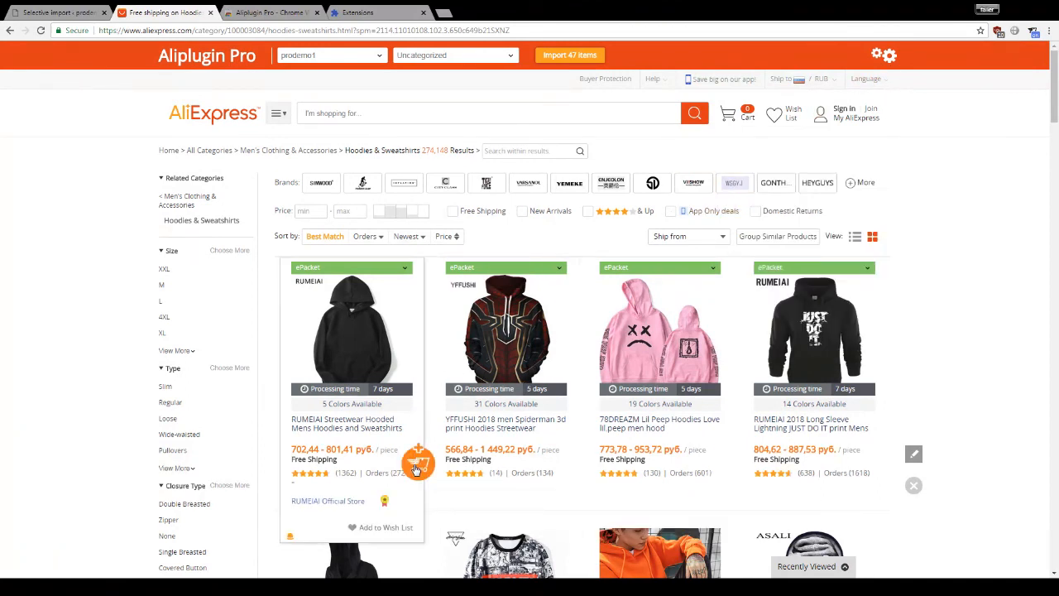